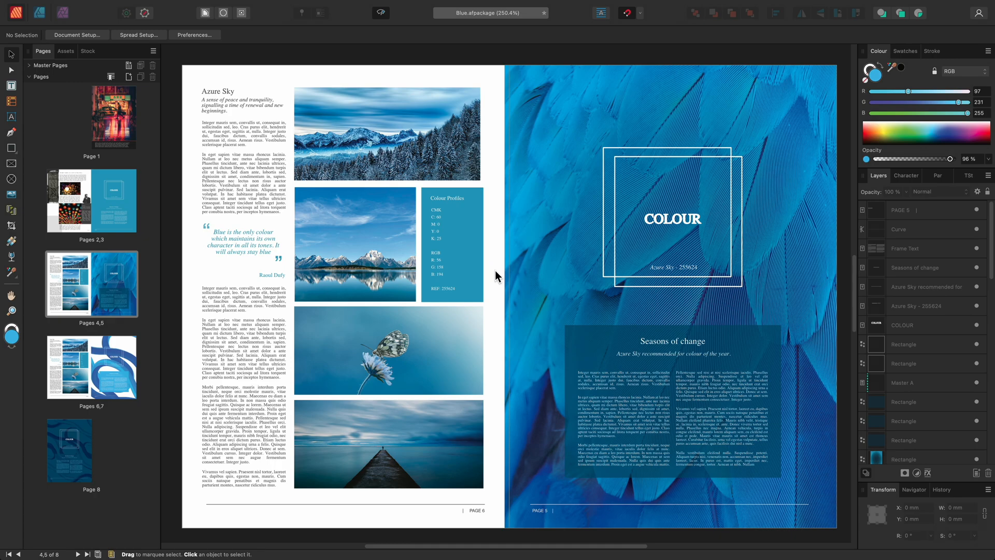
pyautogui.moveTo(866, 57)
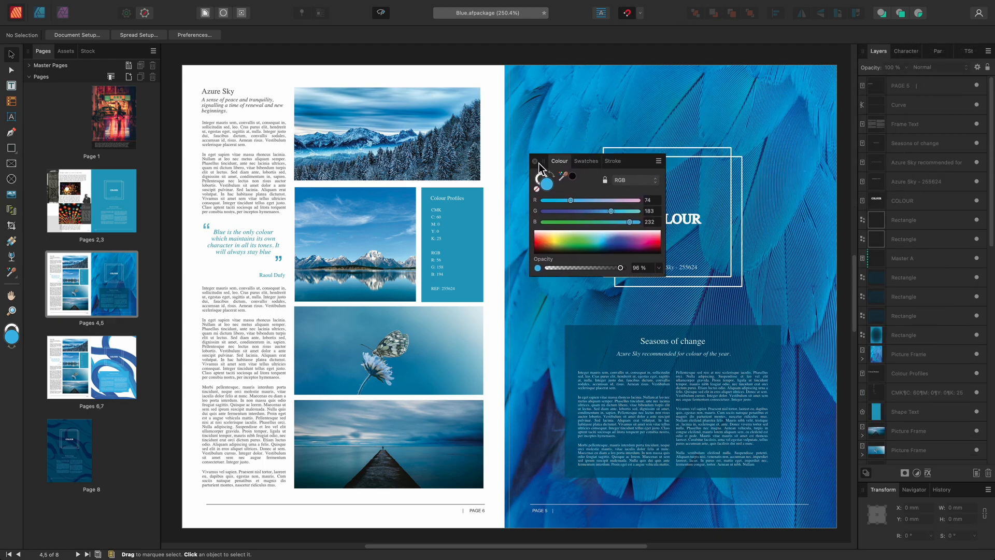
# Close the floating Colour panel, hide Assets and Stock, and show the Preflight panel
pyautogui.click(535, 161)
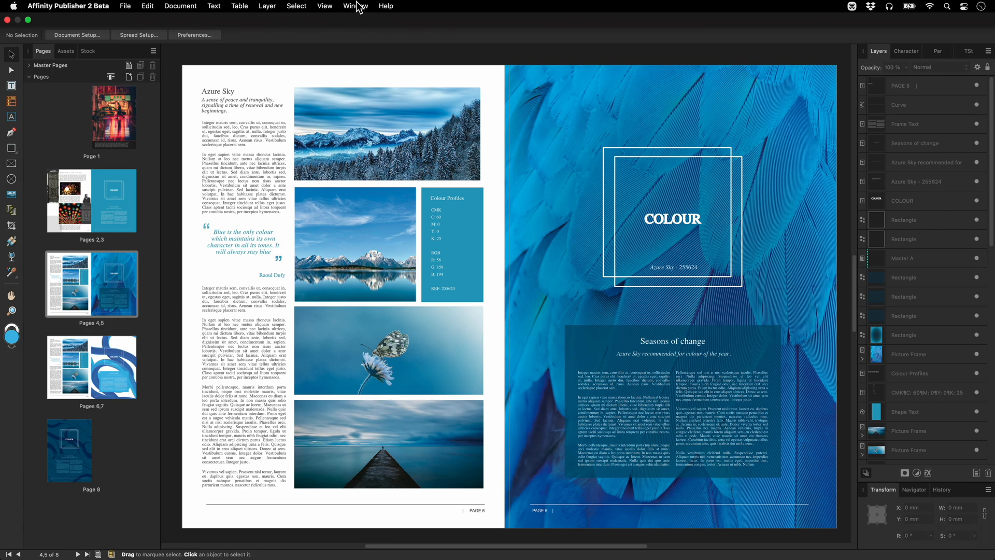
pyautogui.click(354, 7)
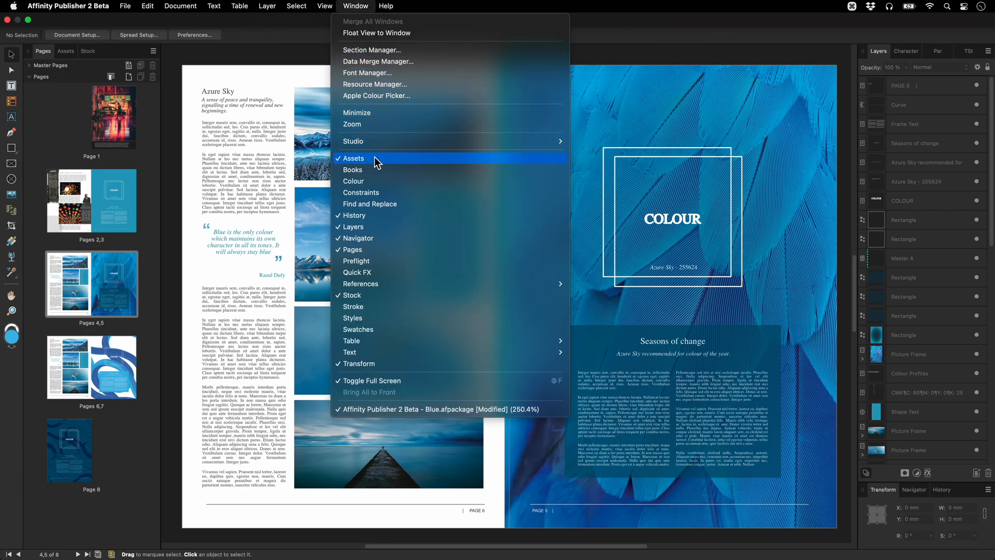
pyautogui.click(355, 158)
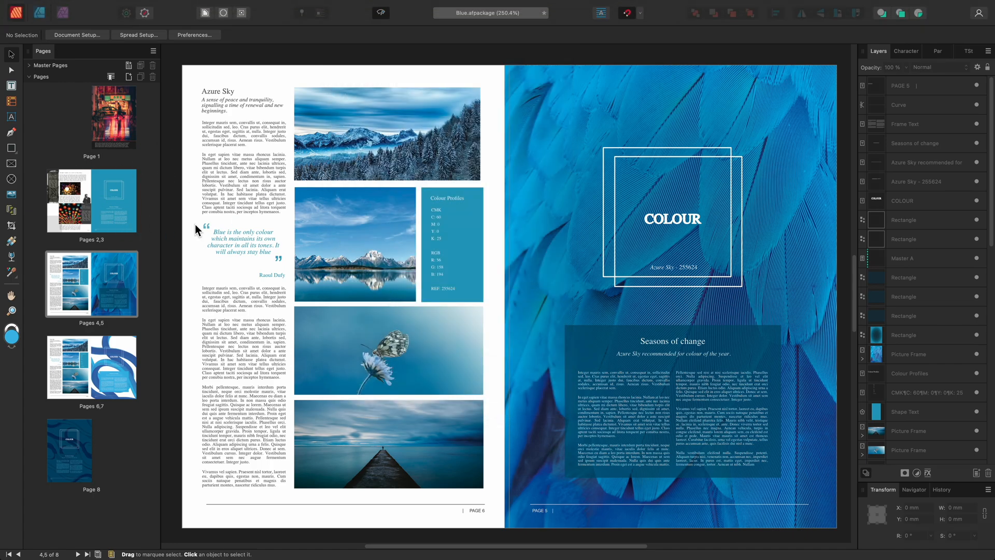
pyautogui.click(354, 6)
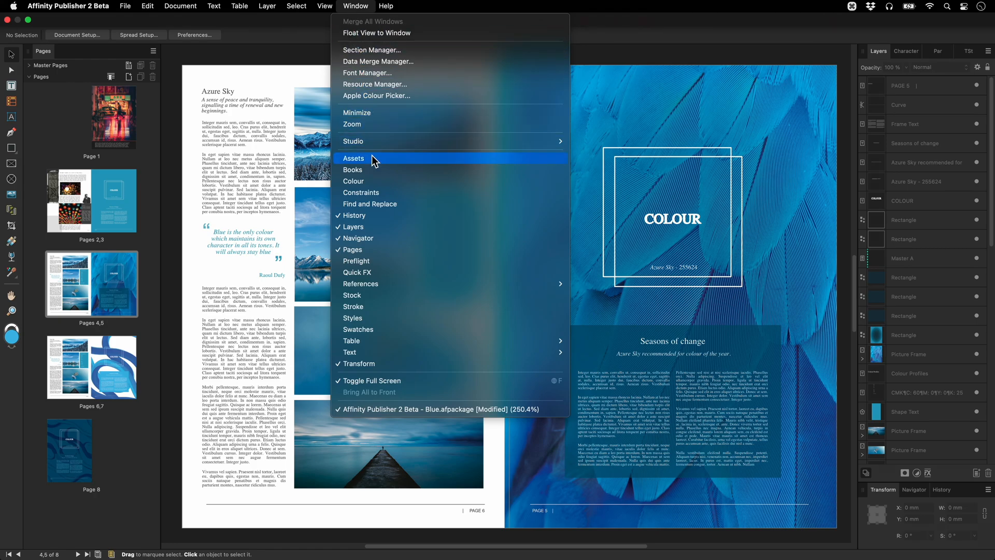
pyautogui.click(356, 261)
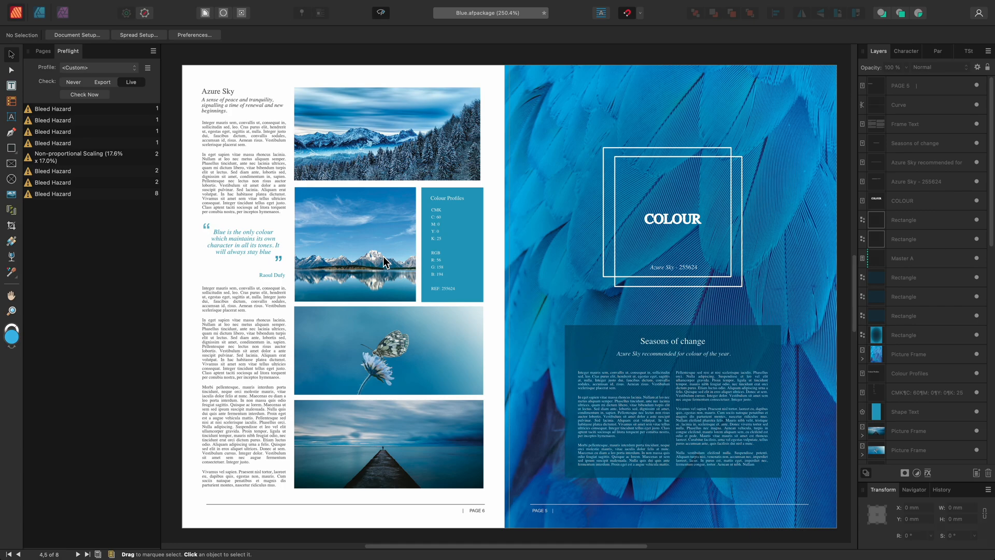
pyautogui.moveTo(433, 17)
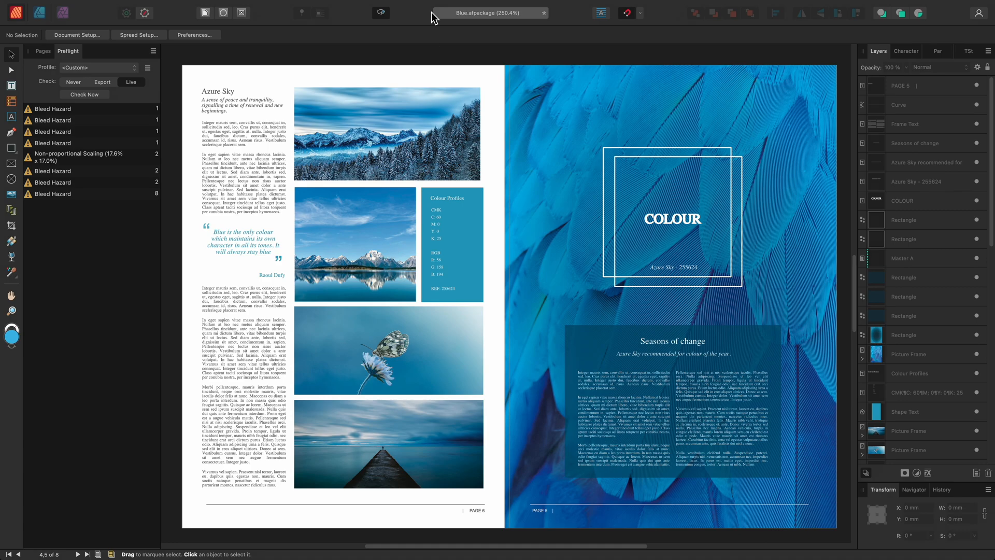
# Add a studio preset from the current layout named 'Preflight'
pyautogui.click(355, 6)
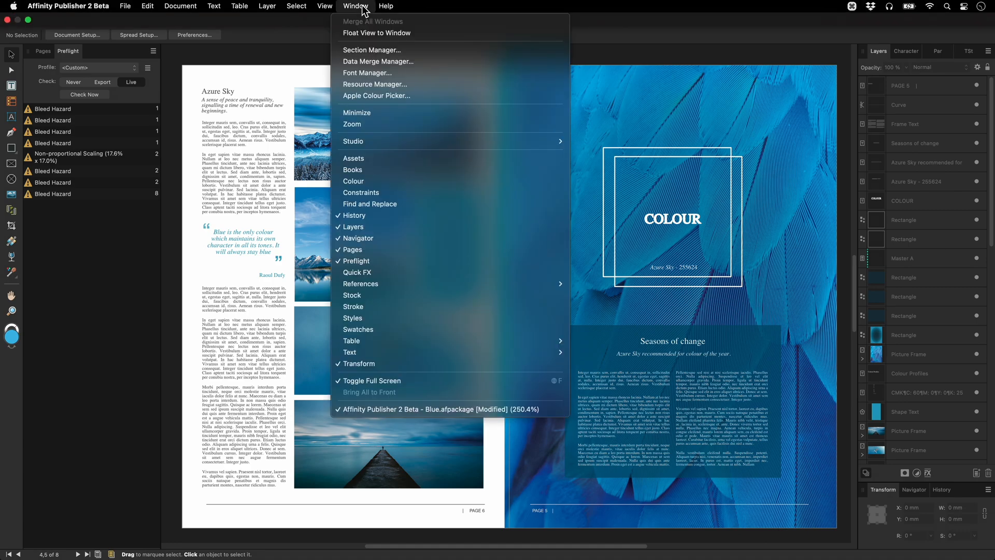
pyautogui.moveTo(377, 61)
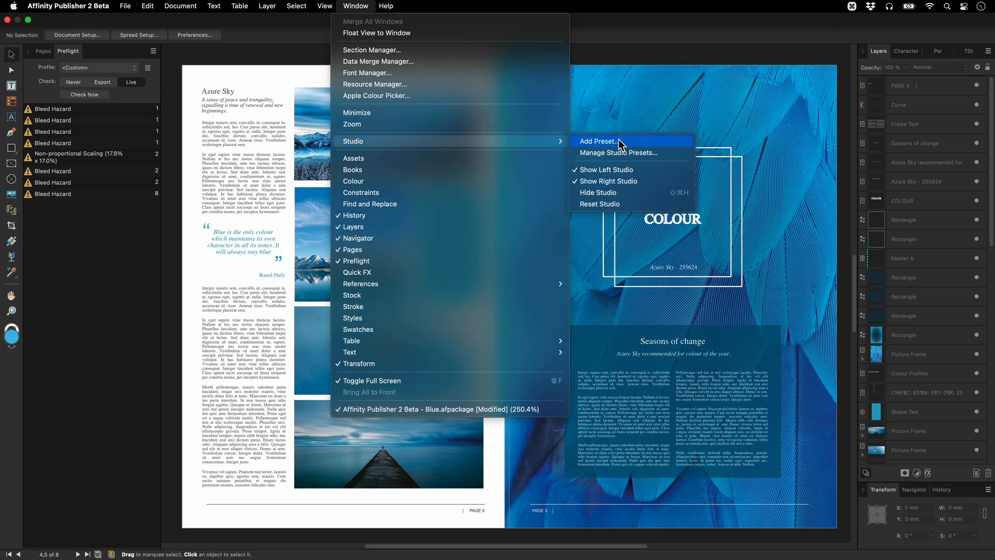
pyautogui.click(596, 141)
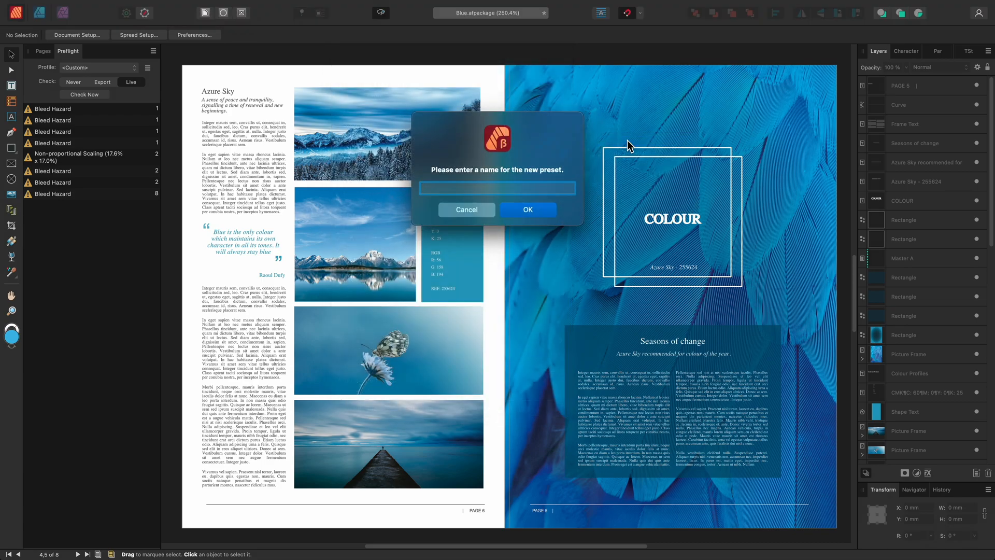
pyautogui.write('Preflight')
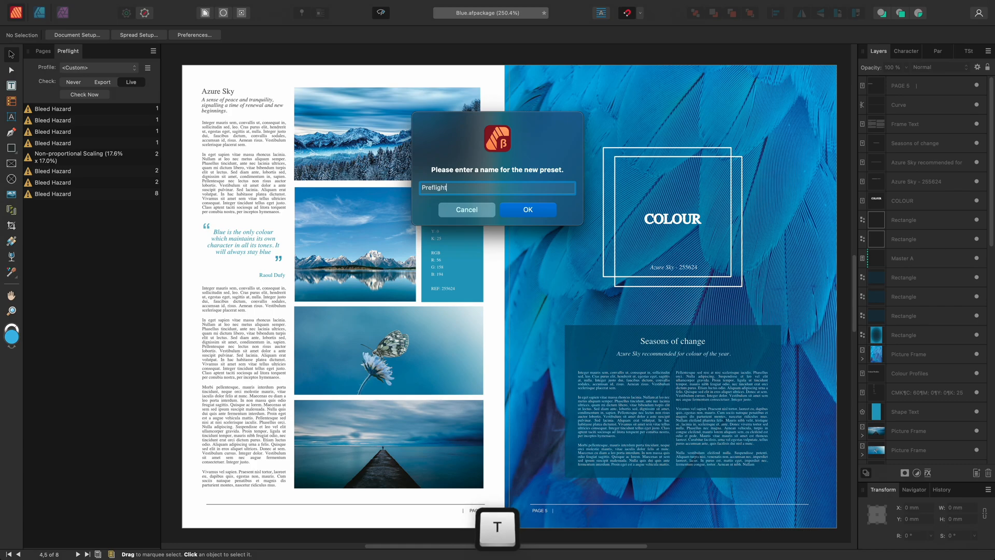
pyautogui.moveTo(546, 212)
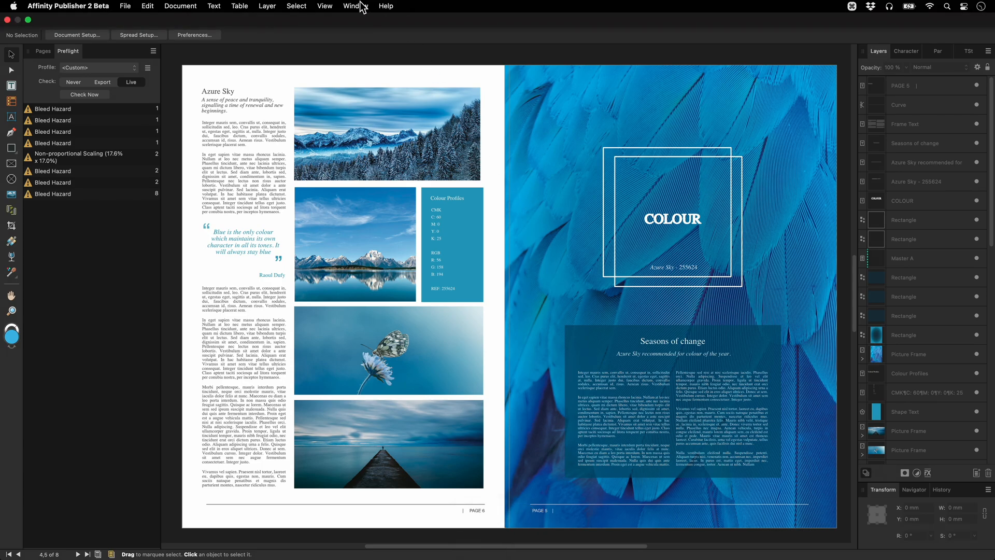
# Reset the studio to its default panel layout via Window > Studio
pyautogui.click(358, 6)
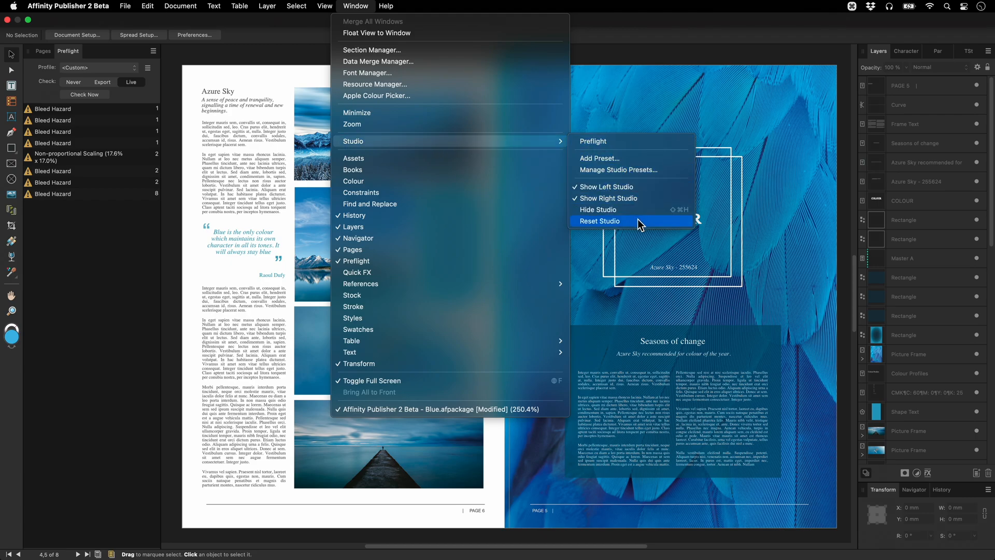
pyautogui.click(600, 221)
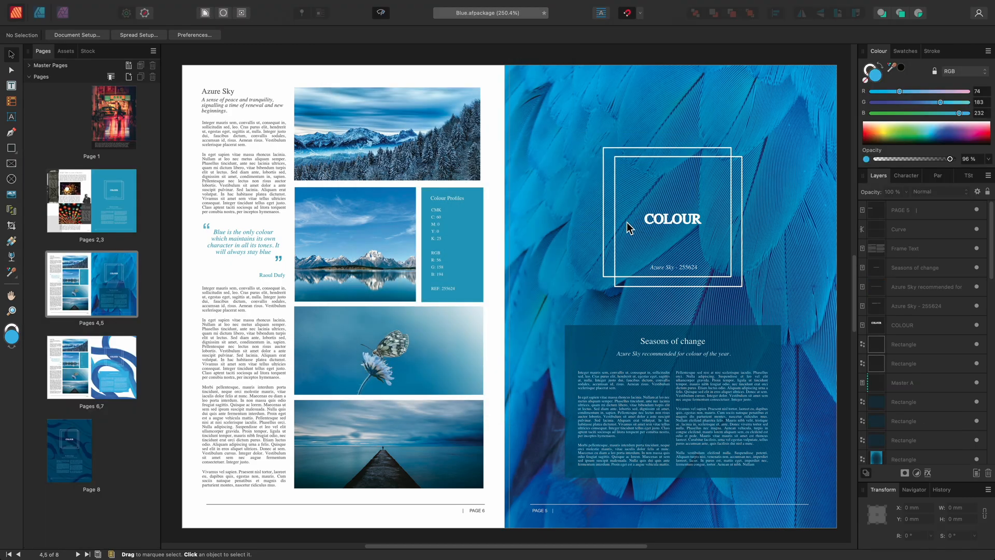
pyautogui.moveTo(561, 266)
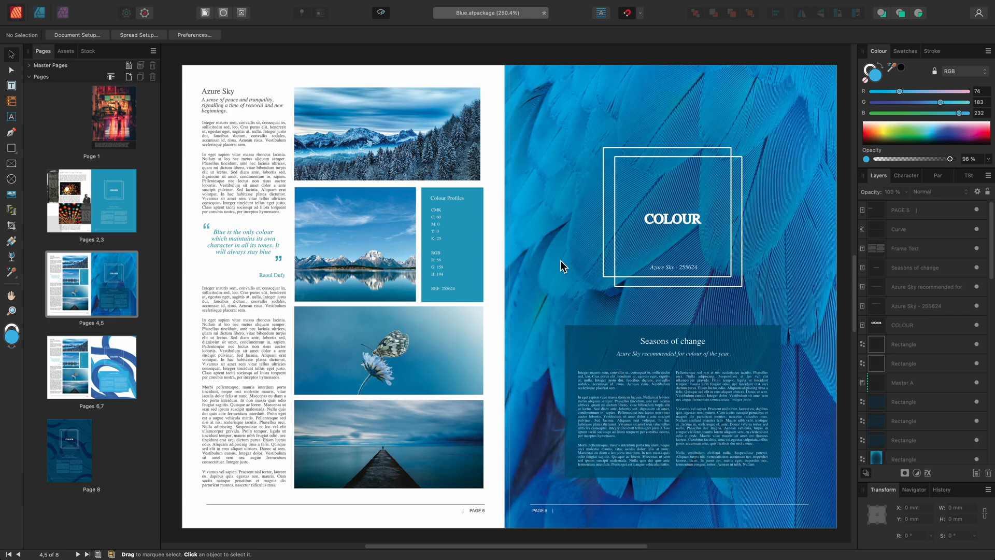
pyautogui.moveTo(426, 6)
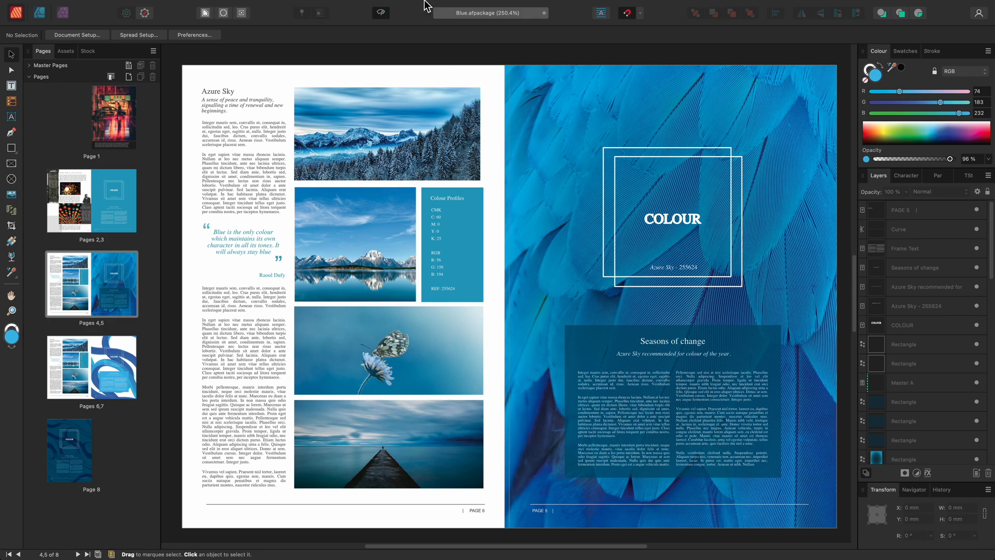
# Show the Anchors, Hyperlinks and Table of Contents reference panels
pyautogui.click(355, 6)
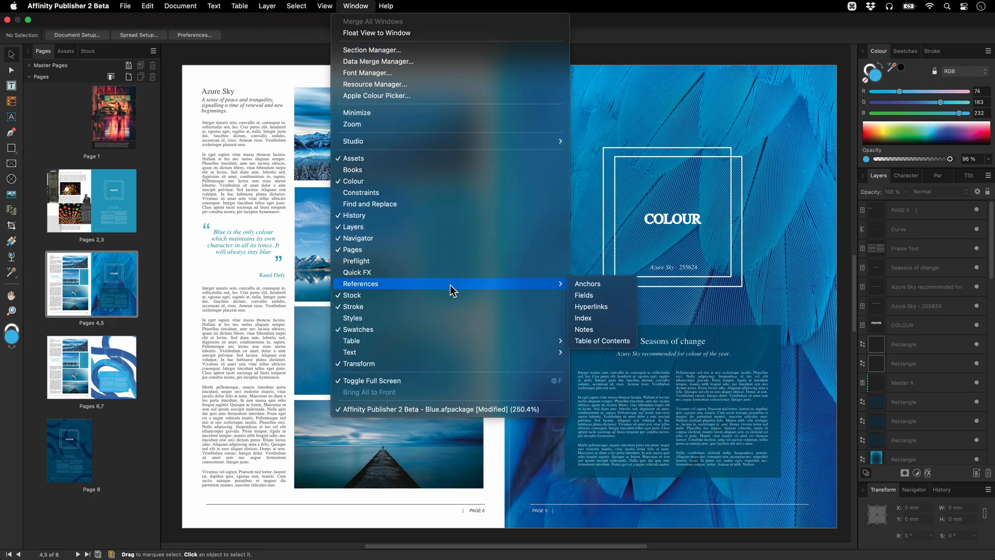
pyautogui.moveTo(547, 289)
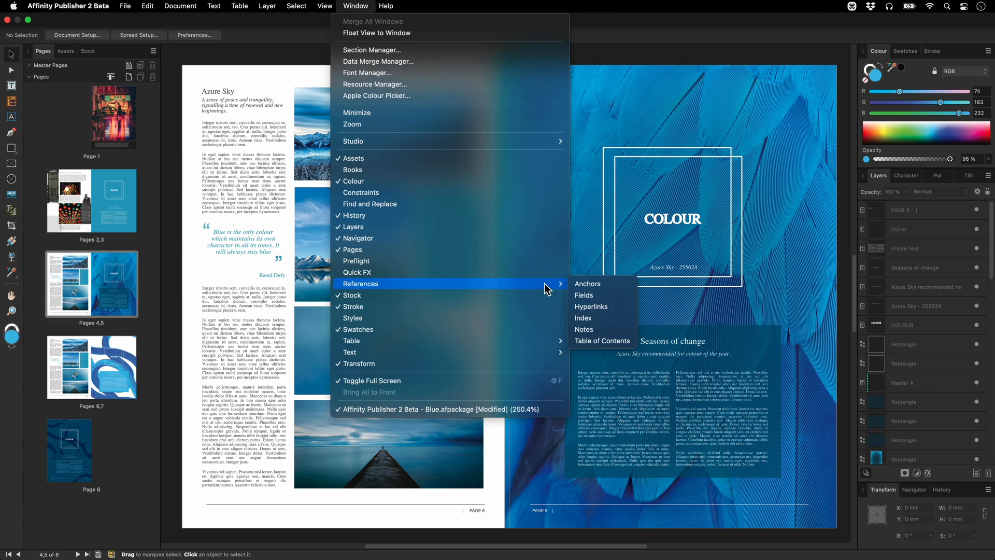
pyautogui.moveTo(609, 286)
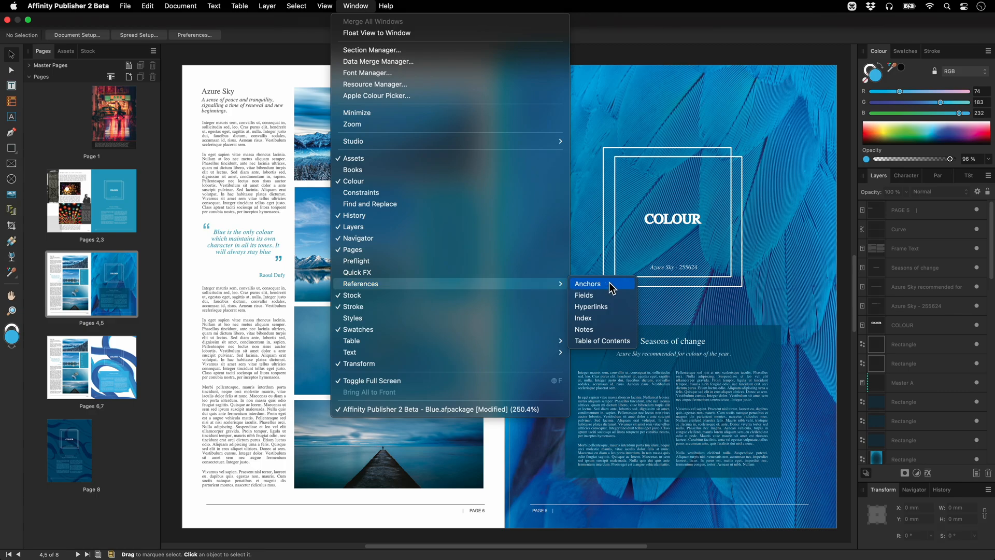
pyautogui.click(586, 284)
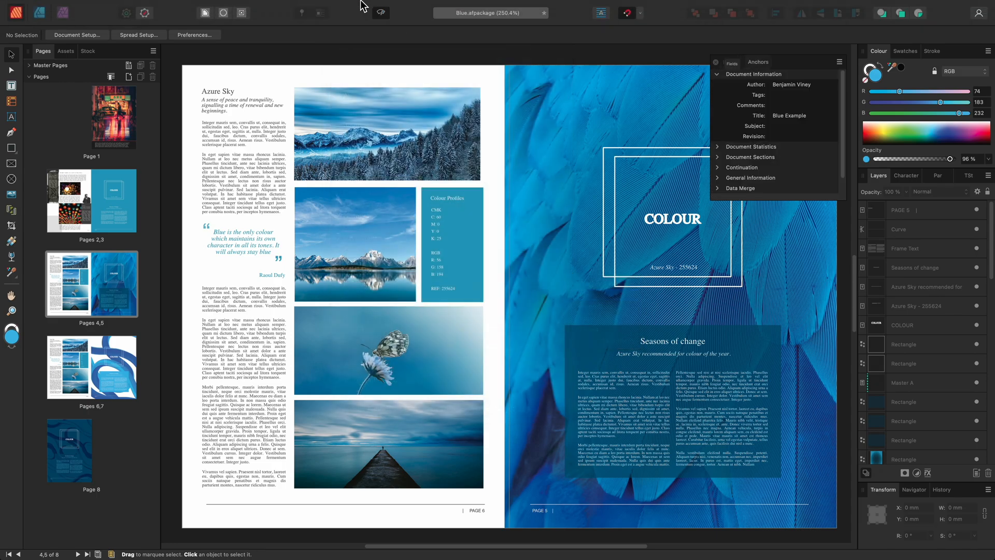
pyautogui.click(356, 6)
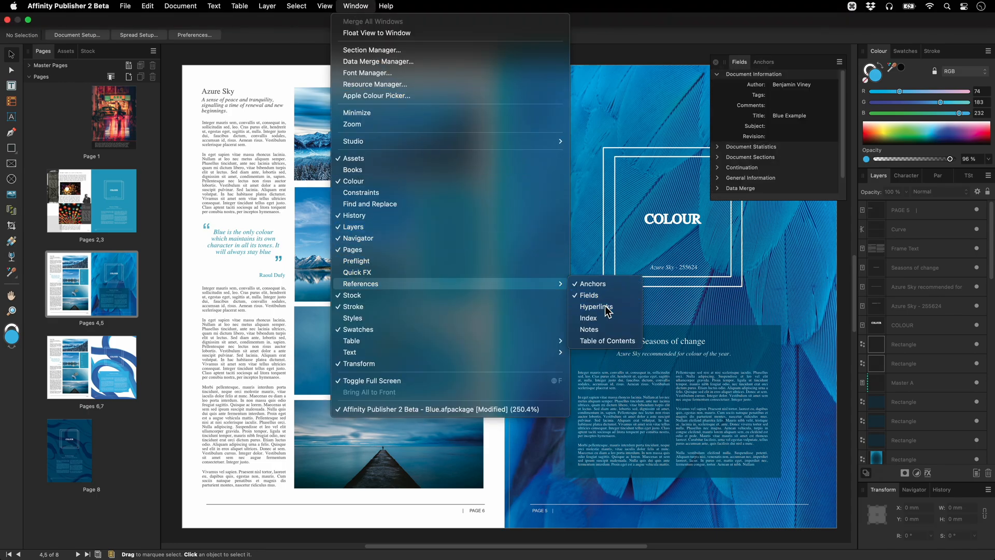
pyautogui.click(595, 306)
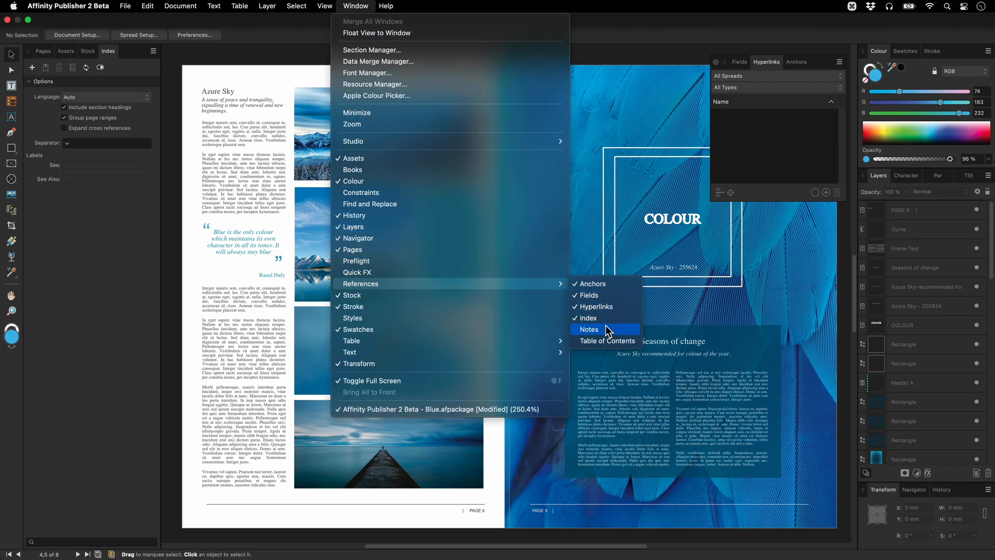
pyautogui.click(589, 329)
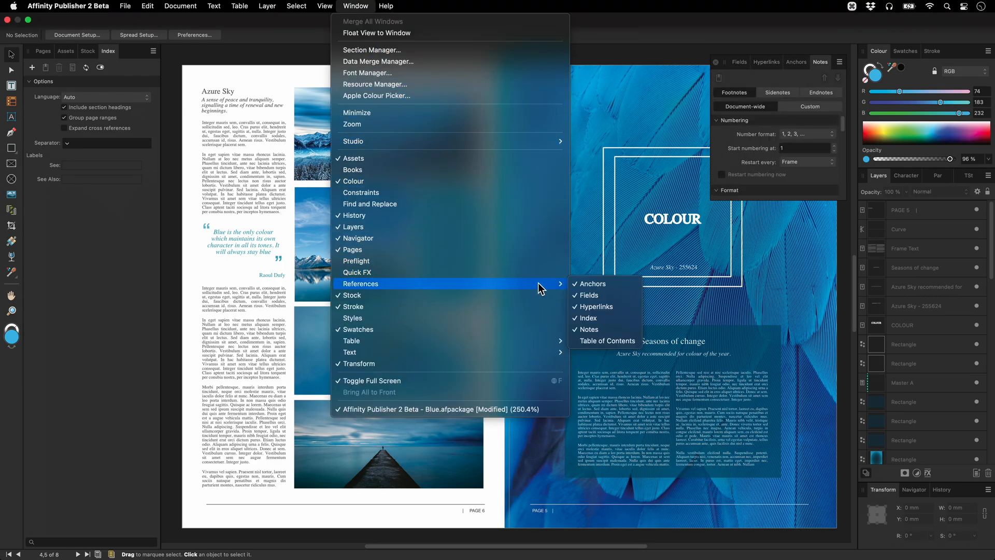
pyautogui.click(607, 341)
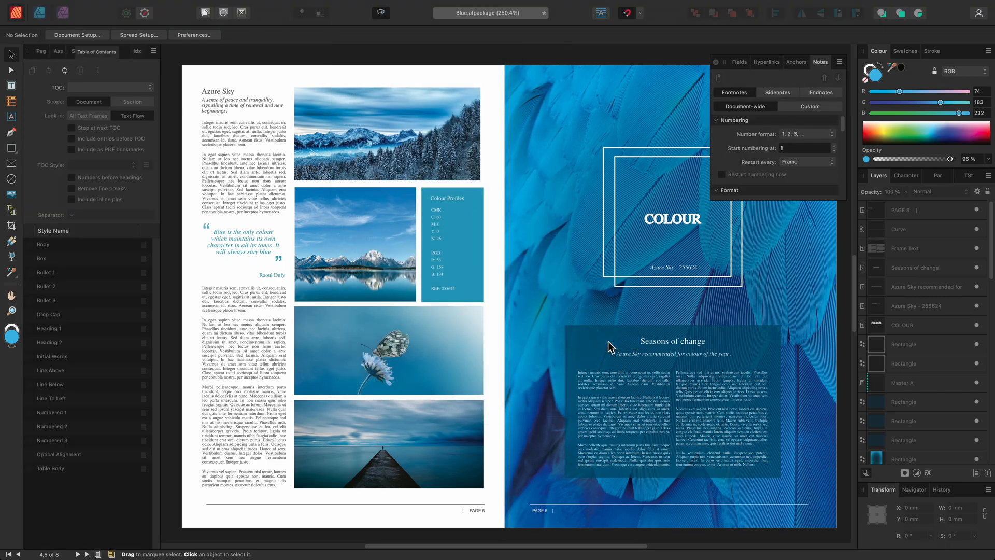
# Remove the Stock panel, switch the left studio to Pages and show Fields on the right
pyautogui.click(89, 51)
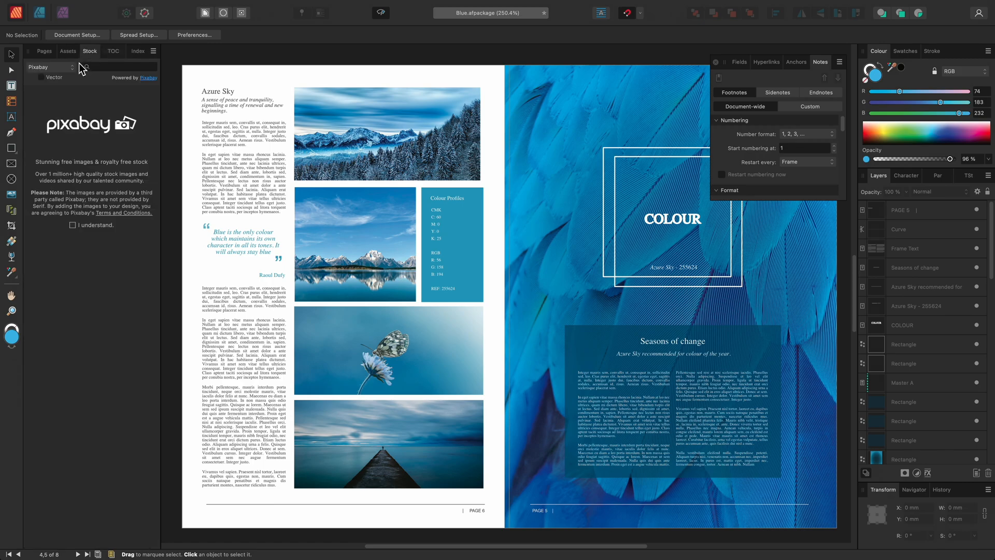
pyautogui.click(103, 50)
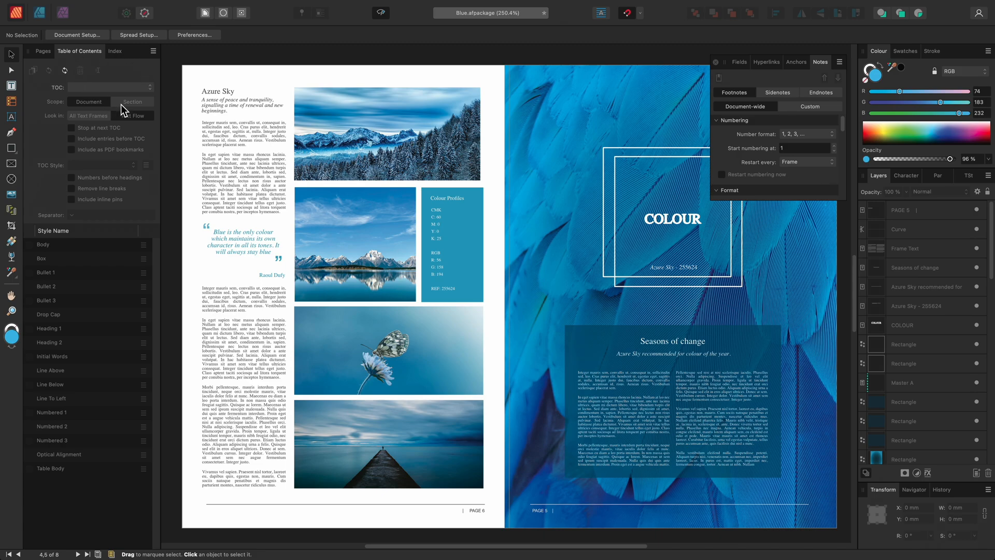
pyautogui.moveTo(142, 74)
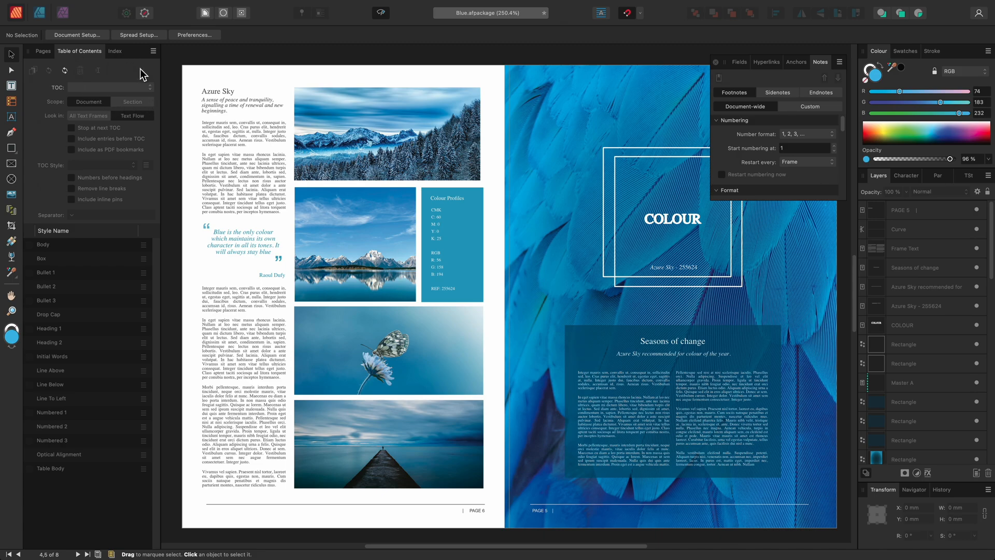
pyautogui.click(42, 51)
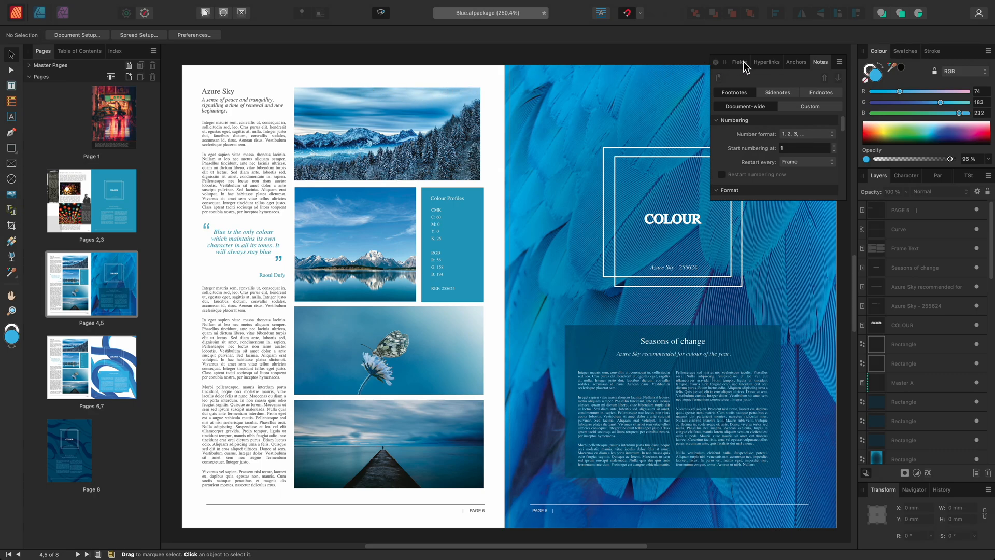
pyautogui.click(738, 61)
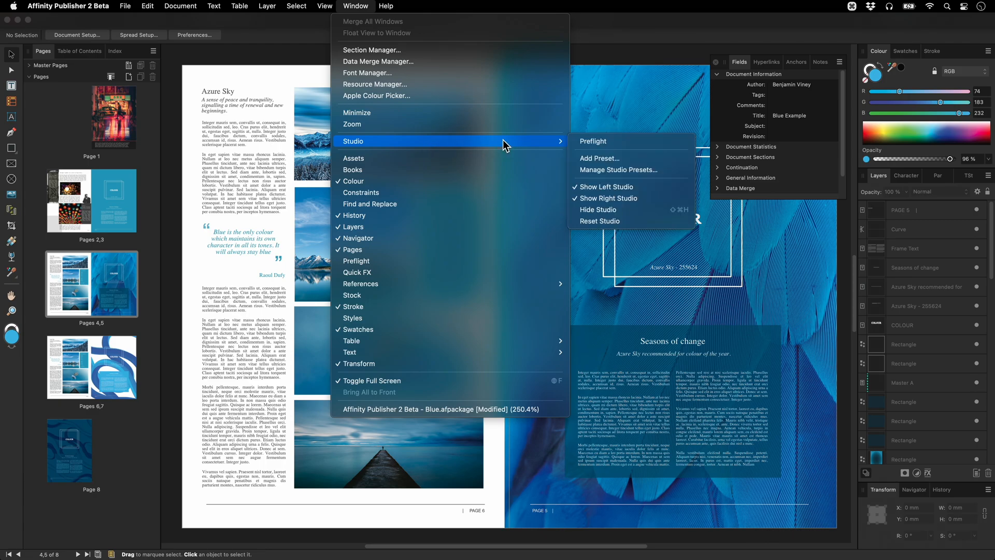
# Add a new studio preset named 'References'
pyautogui.click(598, 157)
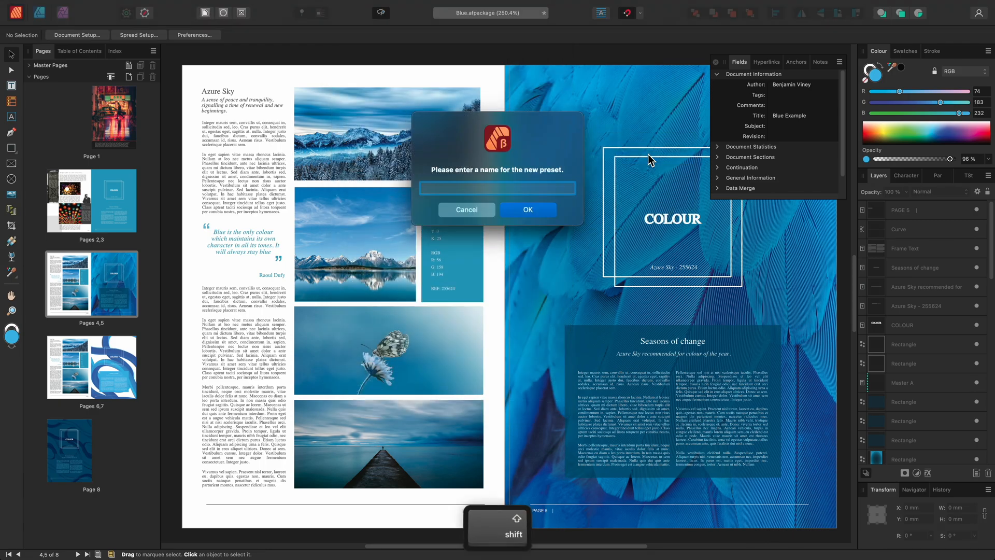
pyautogui.write('References')
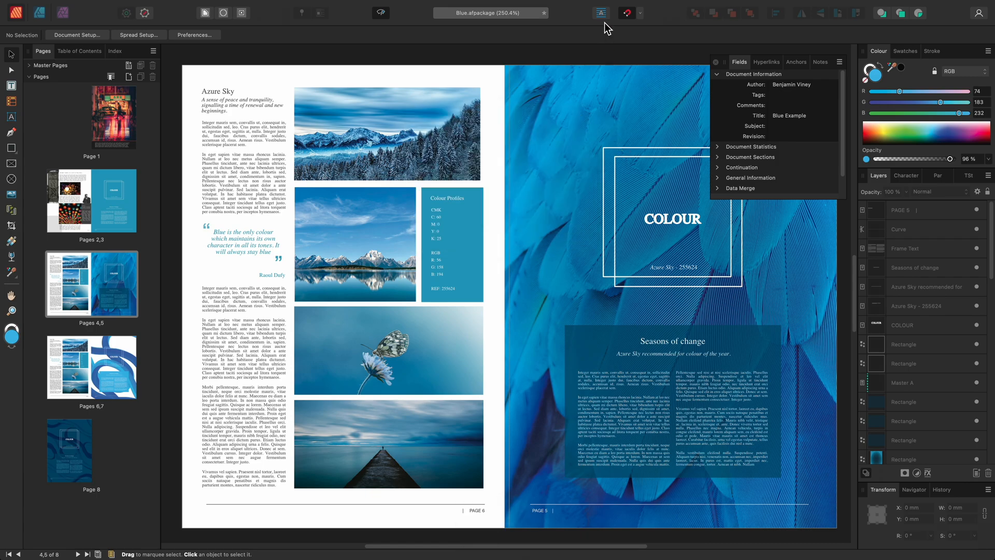
# Reset the studio layout and save it as a preset named 'Default'
pyautogui.click(355, 6)
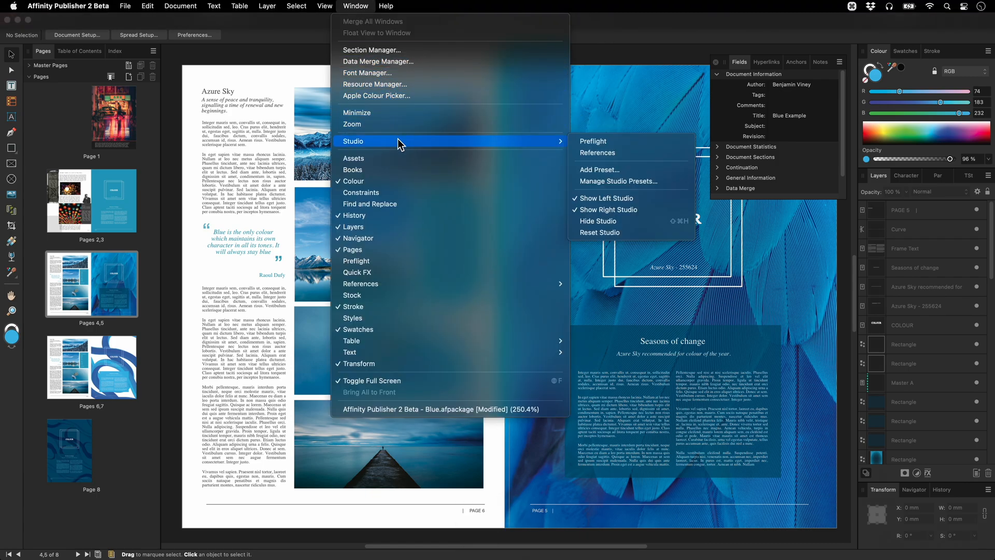
pyautogui.moveTo(612, 234)
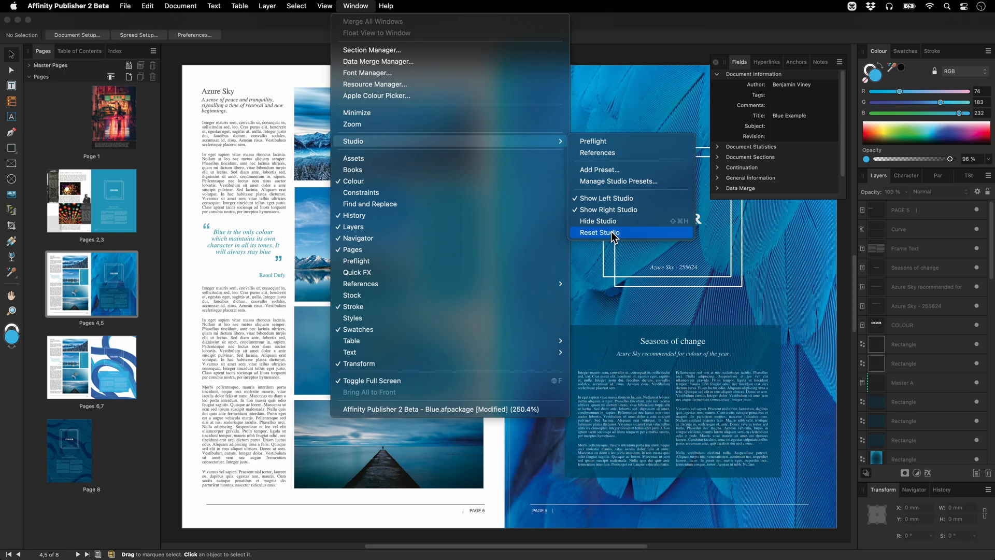
pyautogui.click(597, 233)
pyautogui.write('Default')
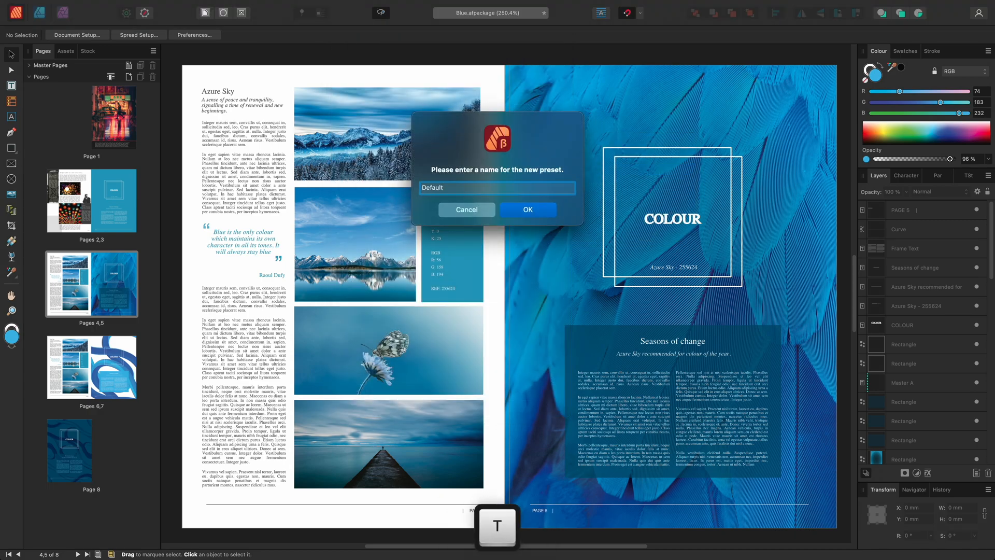
pyautogui.click(527, 209)
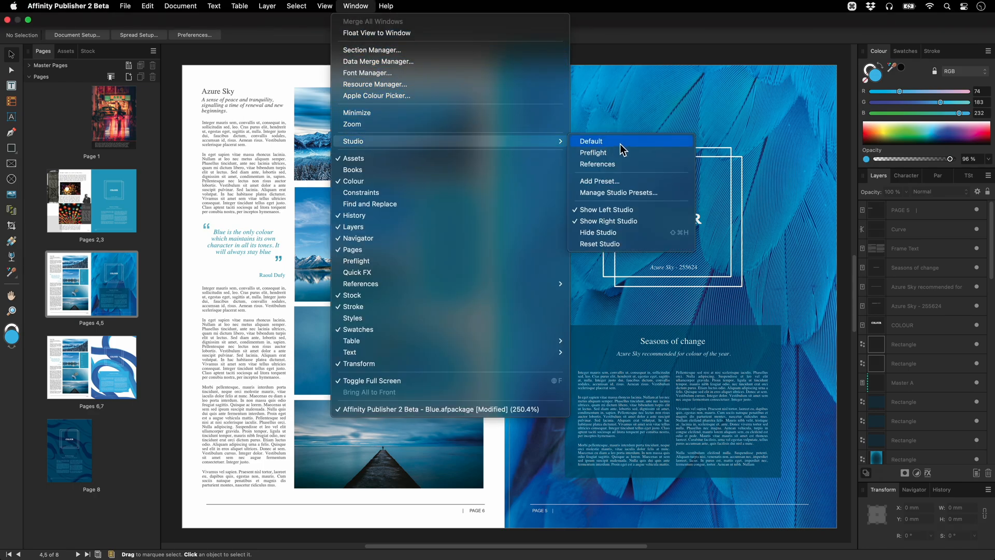
pyautogui.moveTo(630, 152)
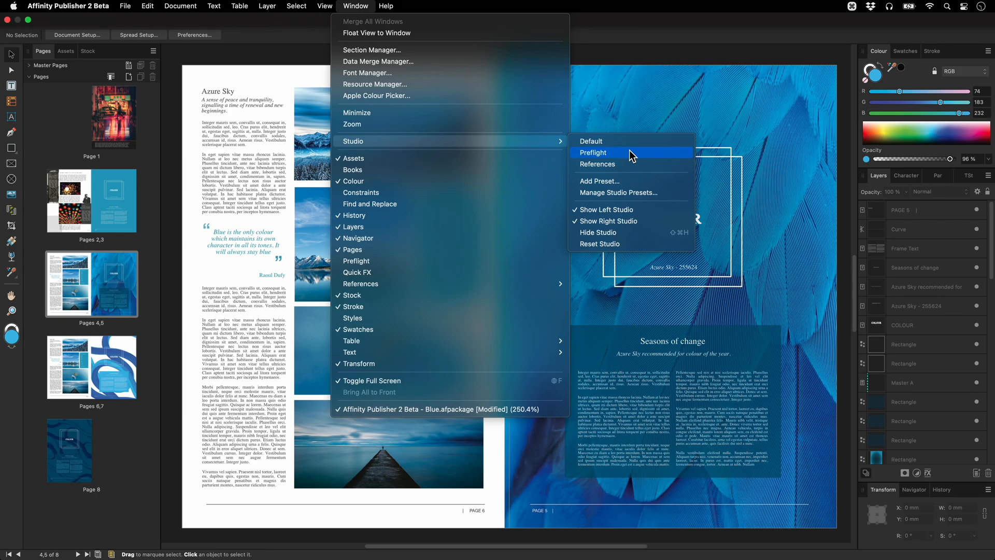
# Apply the saved Preflight studio preset from the Studio submenu
pyautogui.click(593, 153)
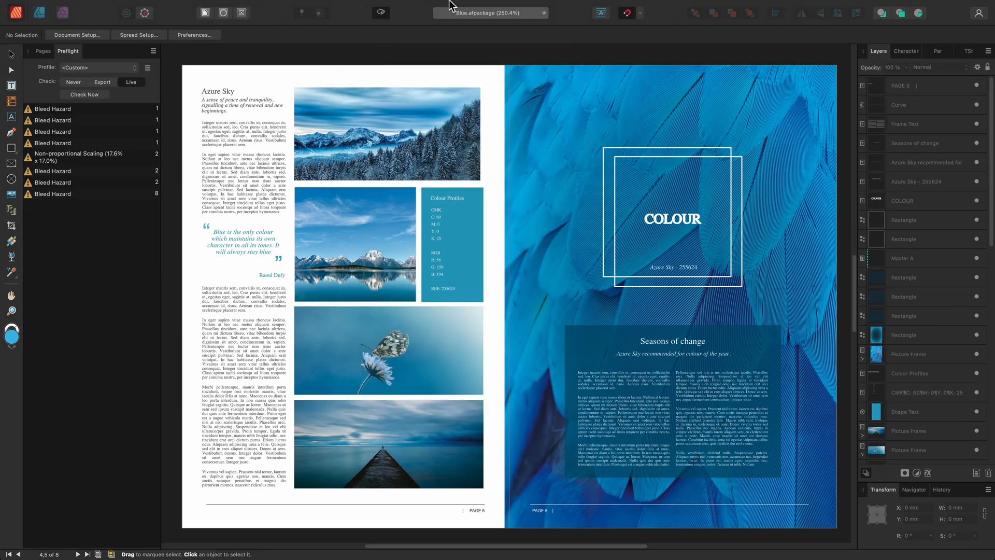
pyautogui.click(356, 6)
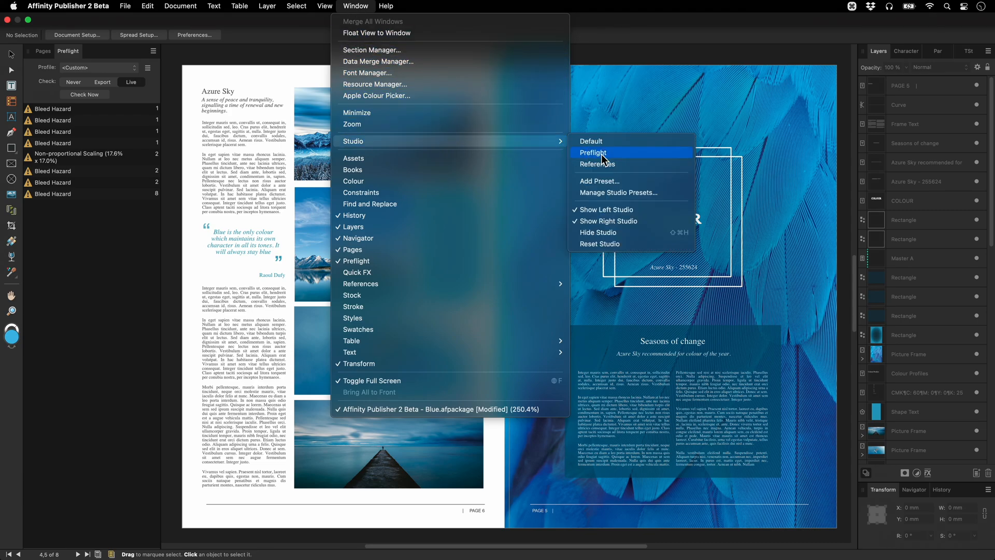
# In Studio Presets Manager, rename the Default preset to 'Default Layout'
pyautogui.click(619, 193)
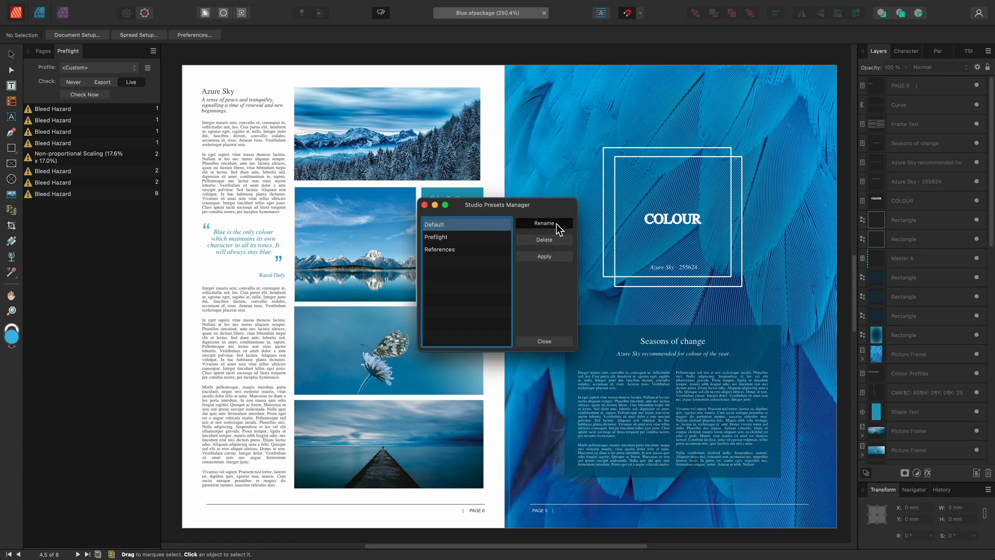
pyautogui.click(543, 222)
pyautogui.write('Default Layout')
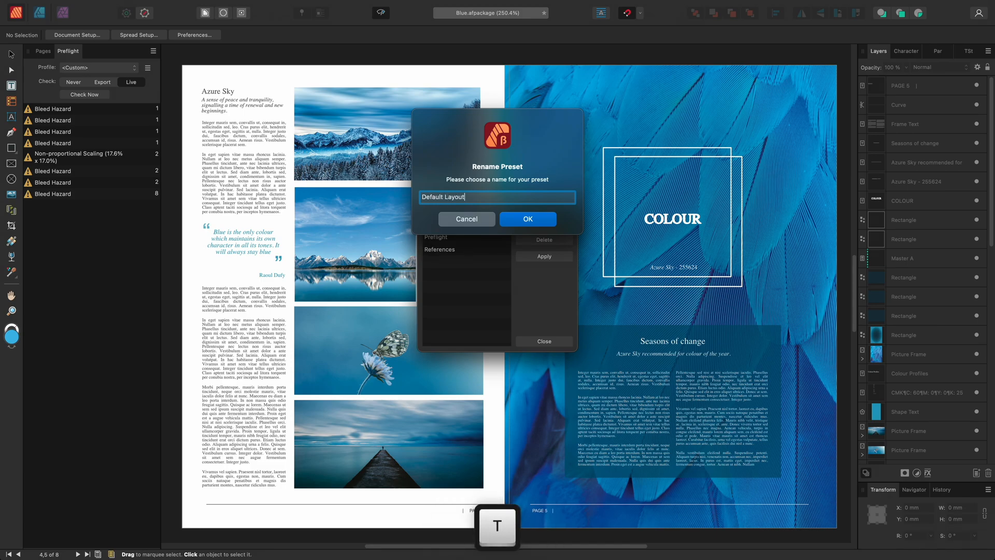
pyautogui.click(526, 218)
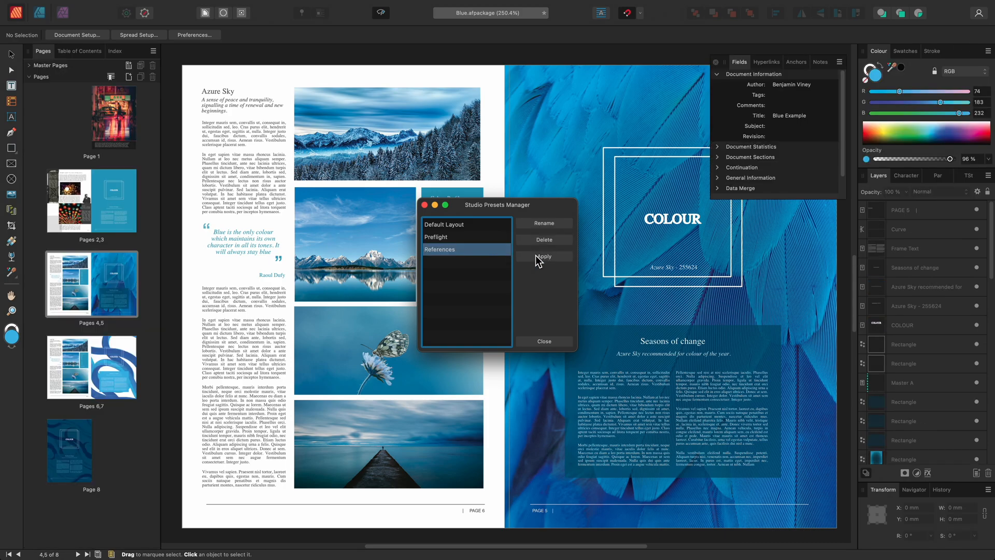
# Delete the References preset, leaving only Default Layout and Preflight
pyautogui.click(436, 236)
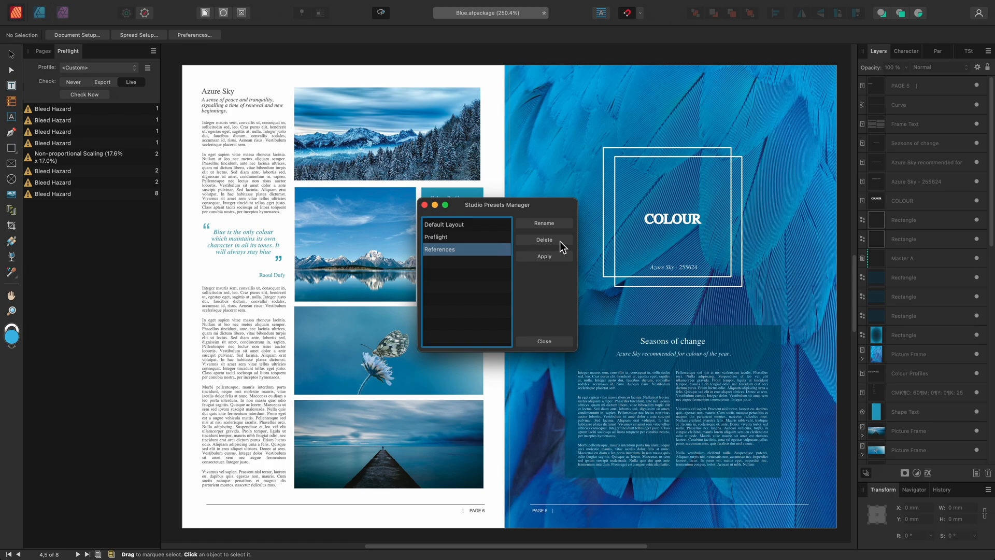
pyautogui.click(543, 239)
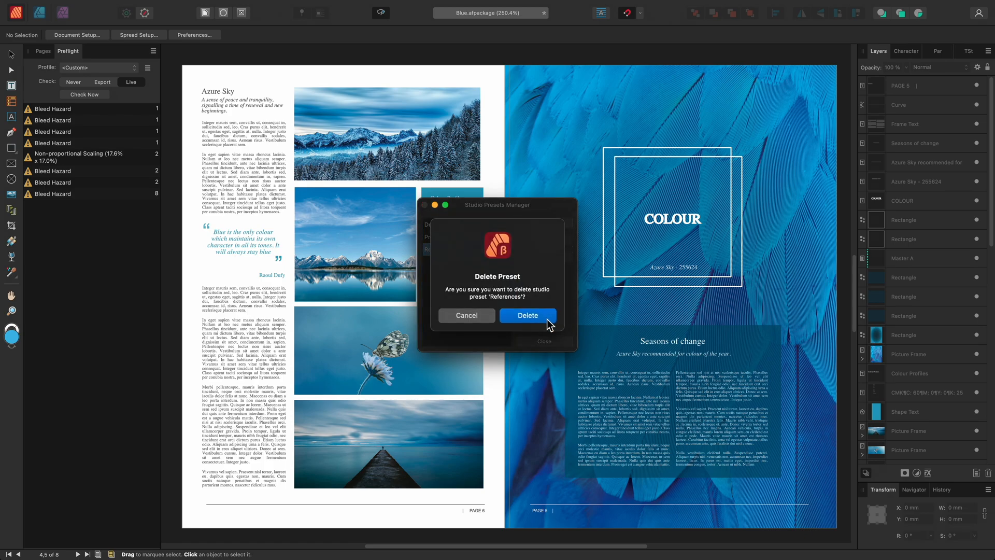
pyautogui.click(526, 315)
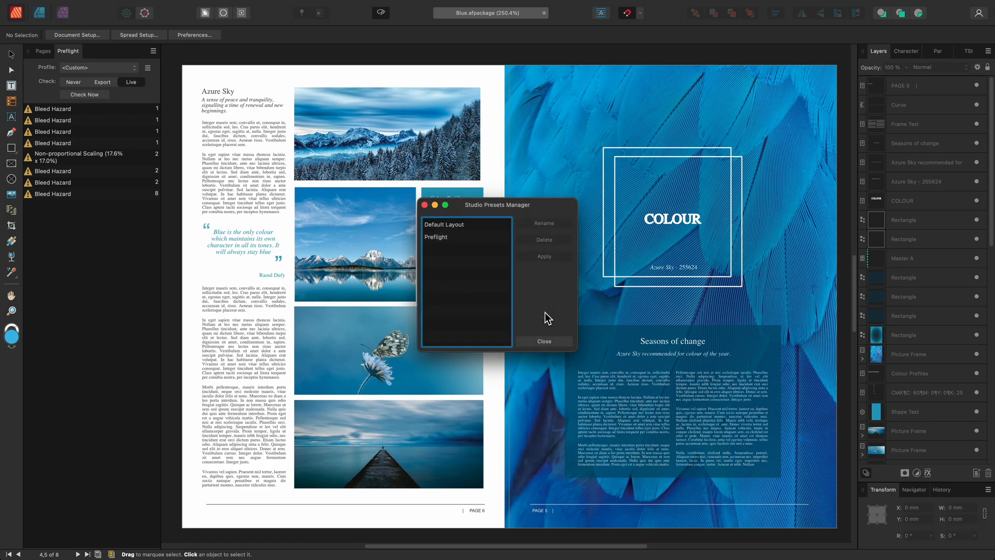